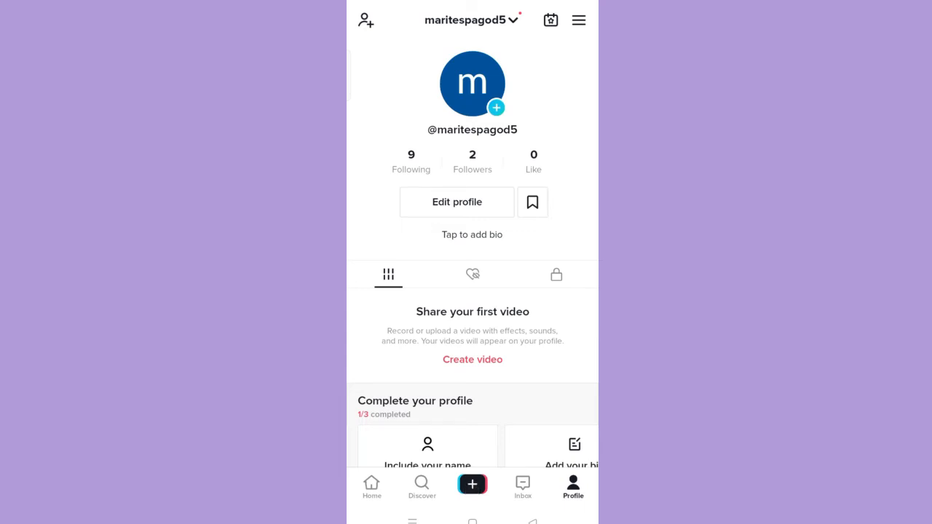
- Open the TikTok camera from the profile page's + button
left_click(472, 484)
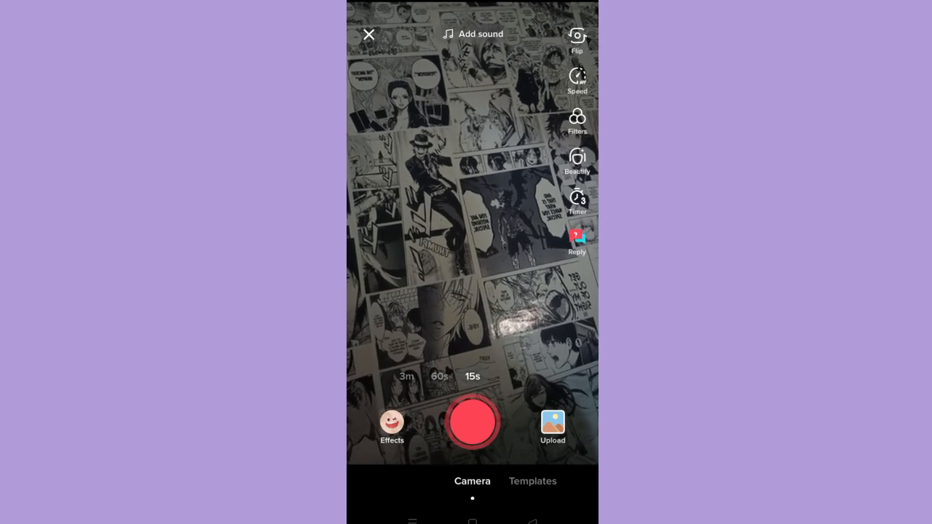
- Record a roughly ten-second clip of the manga-covered wall
left_click(473, 422)
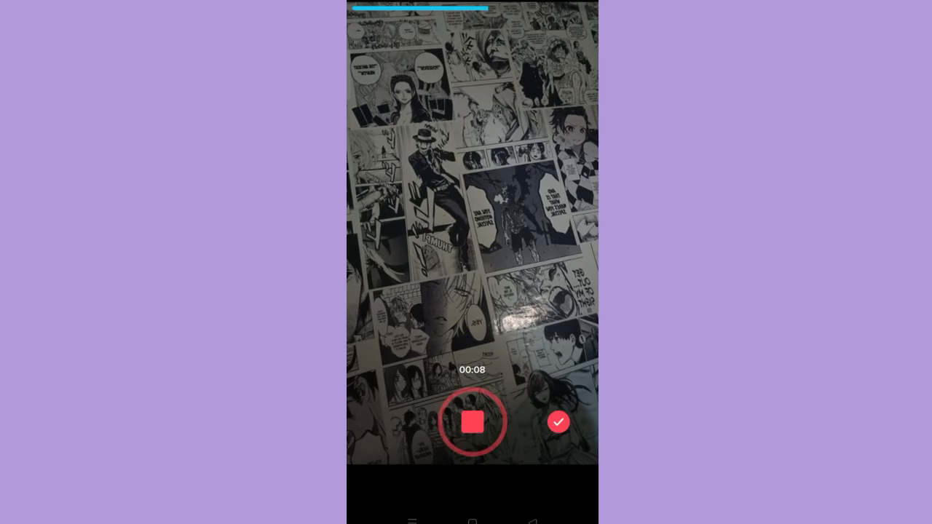
left_click(472, 422)
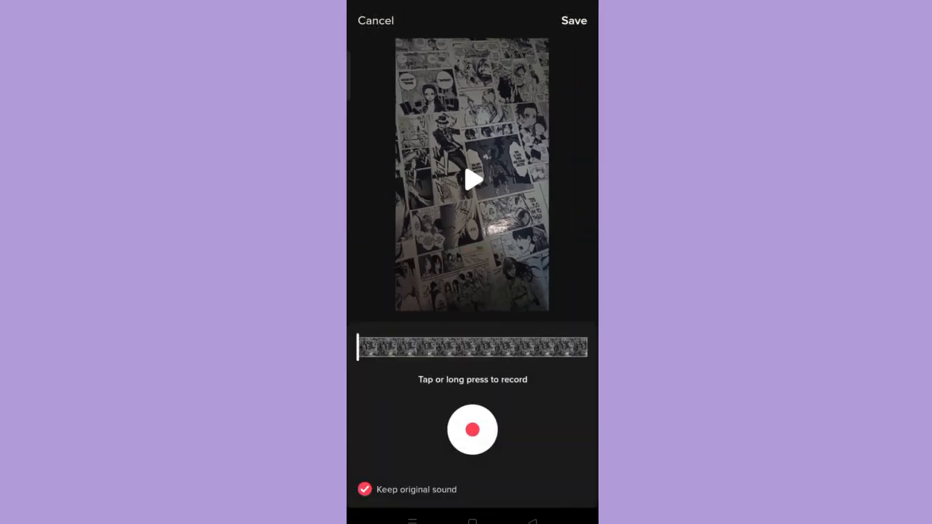
- Turn off Keep original sound and record voiceover parts along the clip
left_click(364, 489)
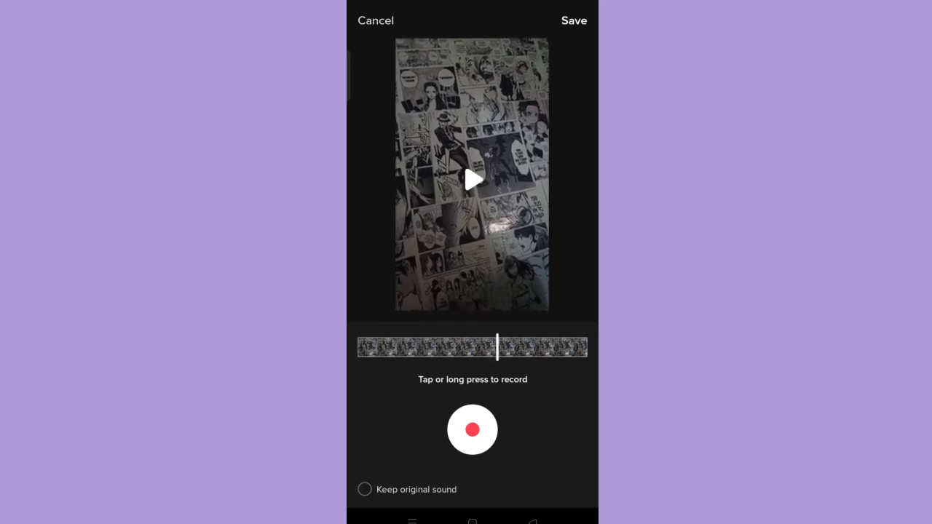
left_click(472, 430)
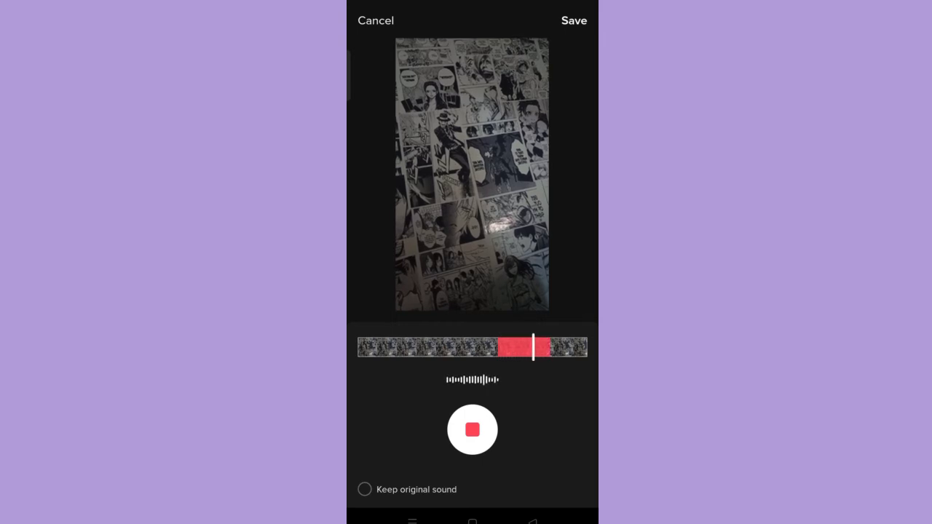
left_click(472, 430)
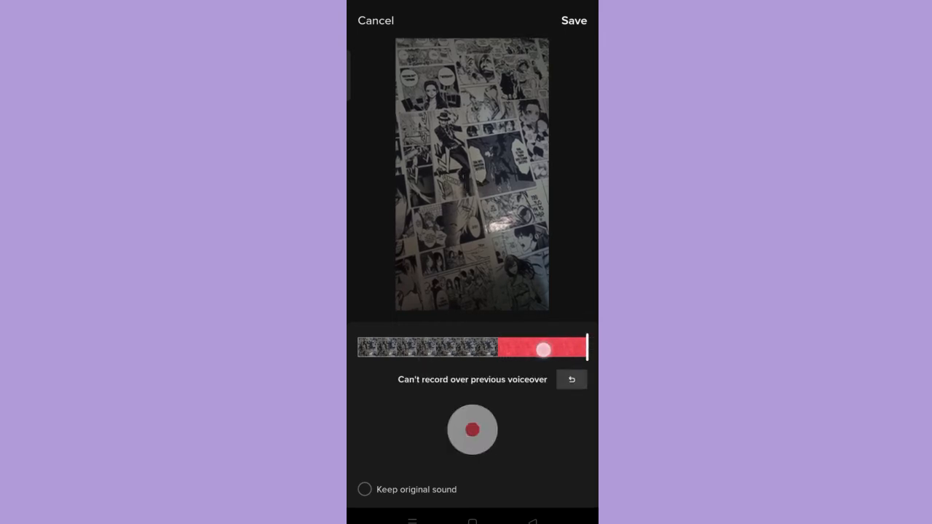
left_click(472, 429)
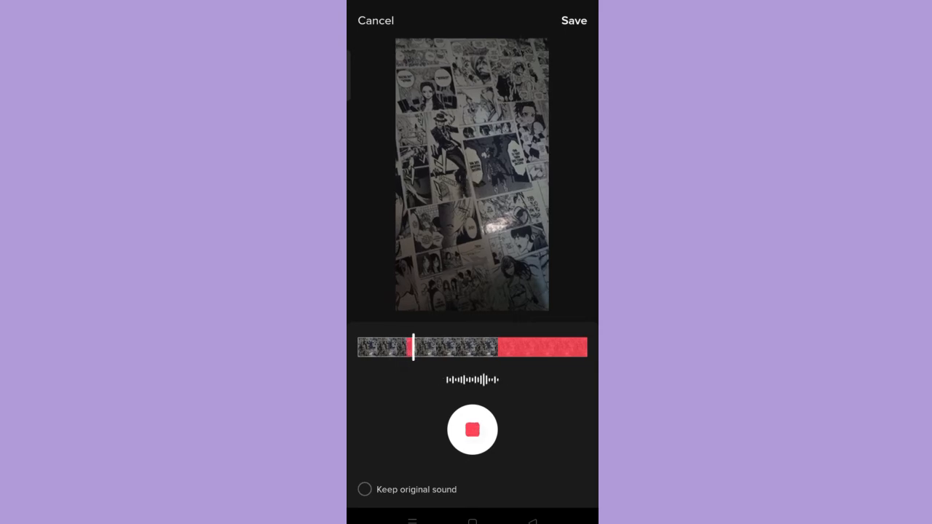
- Save the voiceover and raise the added sound volume to 133%, original sound at 0
left_click(472, 429)
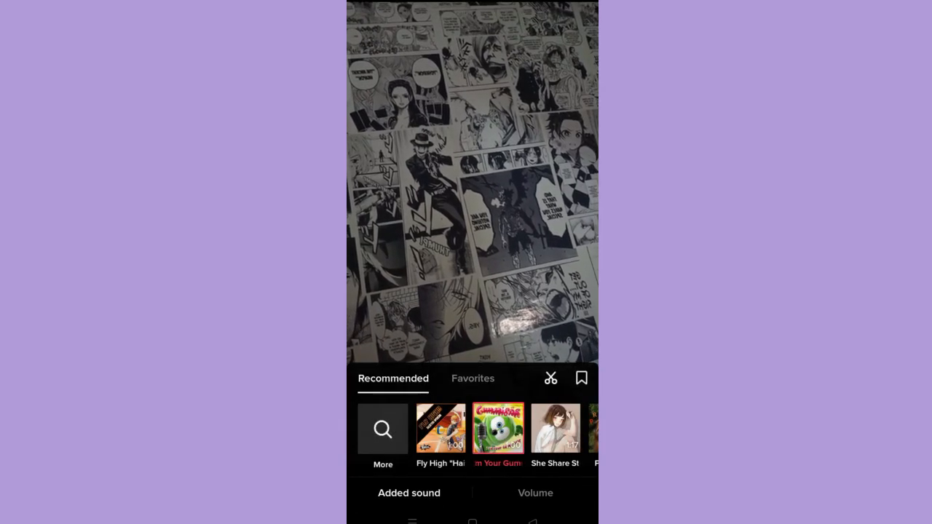
left_click(536, 493)
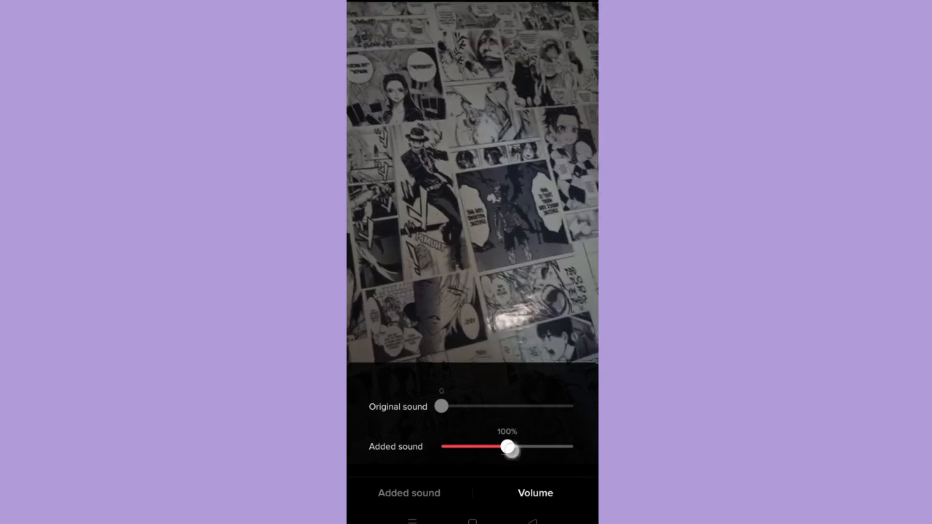
left_click_drag(508, 447, 523, 447)
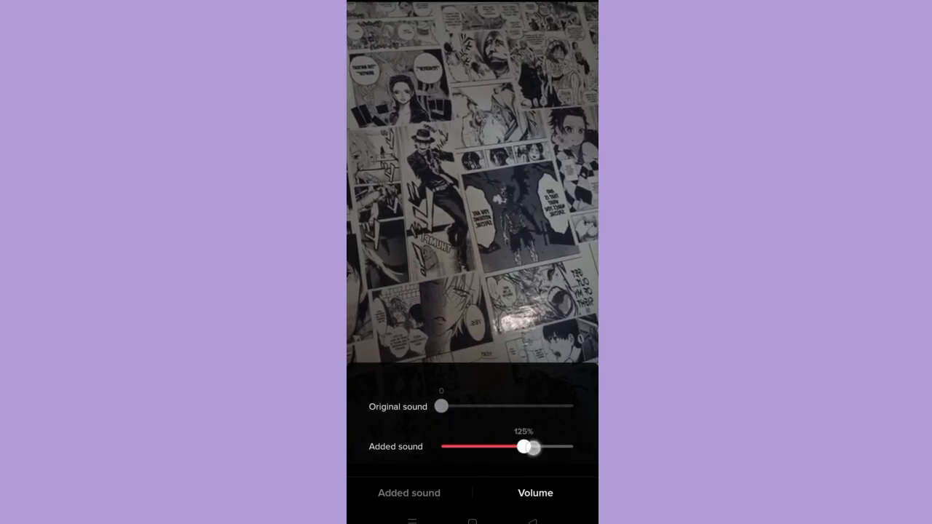
left_click_drag(521, 446, 529, 447)
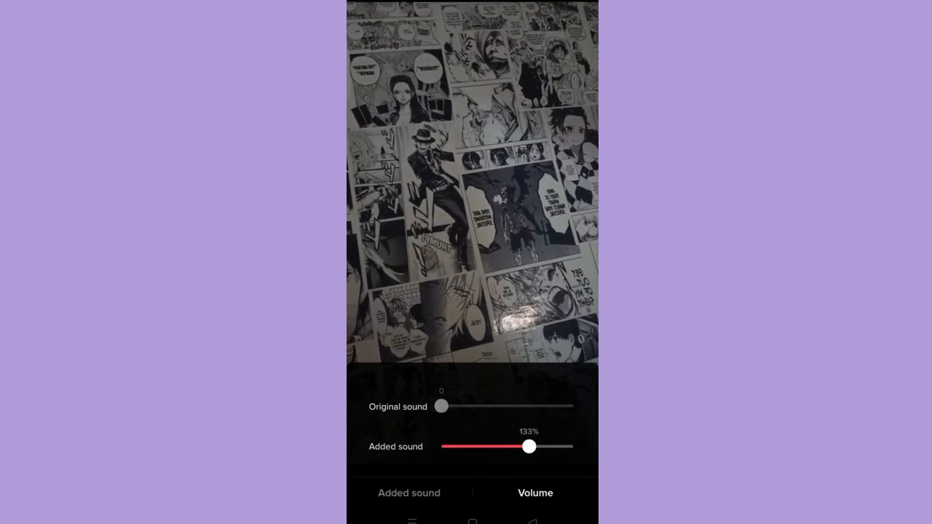